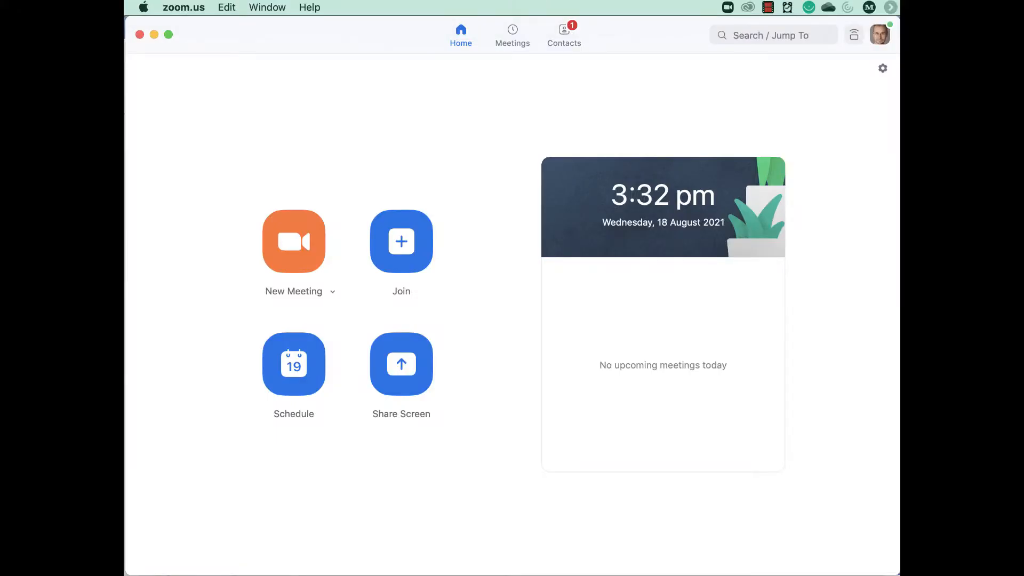
mouse_move(199, 58)
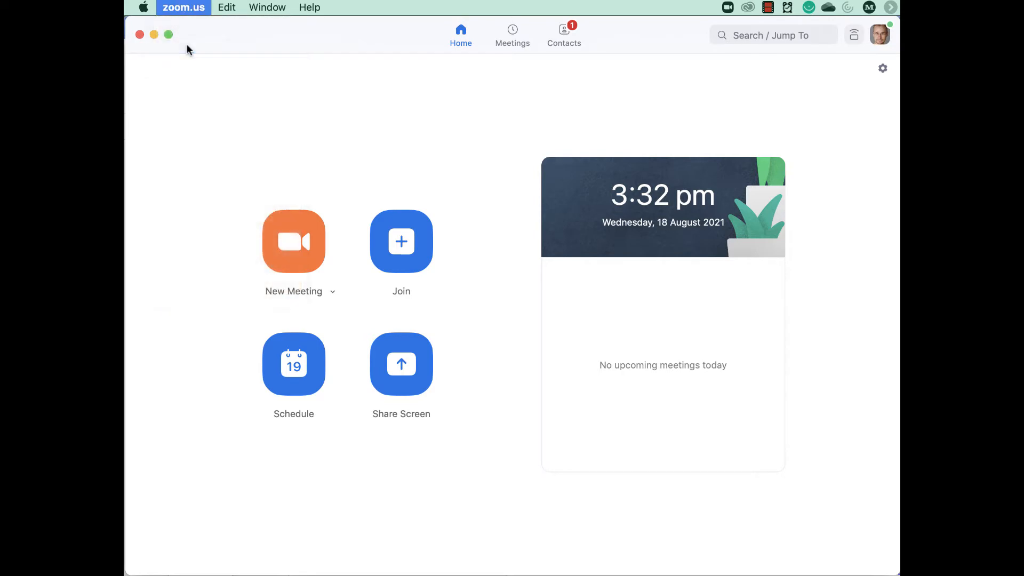
Step: Enable the in-meeting Original Sound option in Zoom's Audio settings, then check the Share Screen settings
click(882, 69)
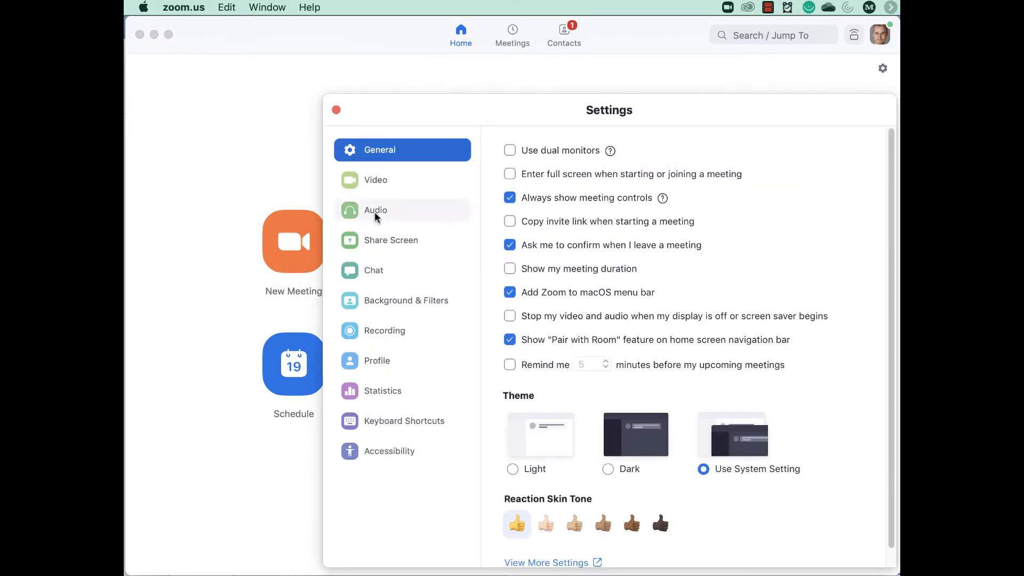
click(375, 210)
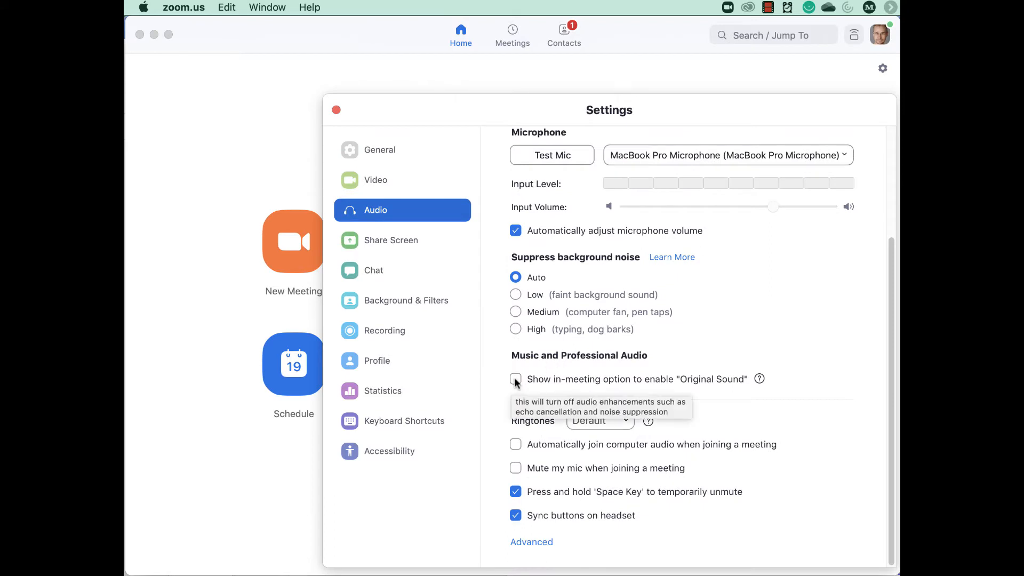
click(515, 380)
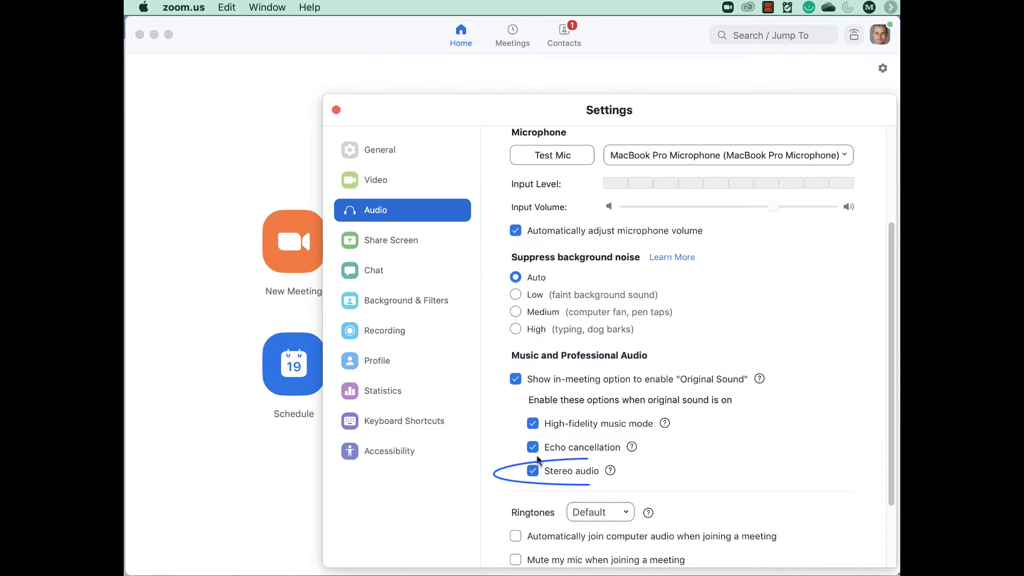
scroll(up, 3)
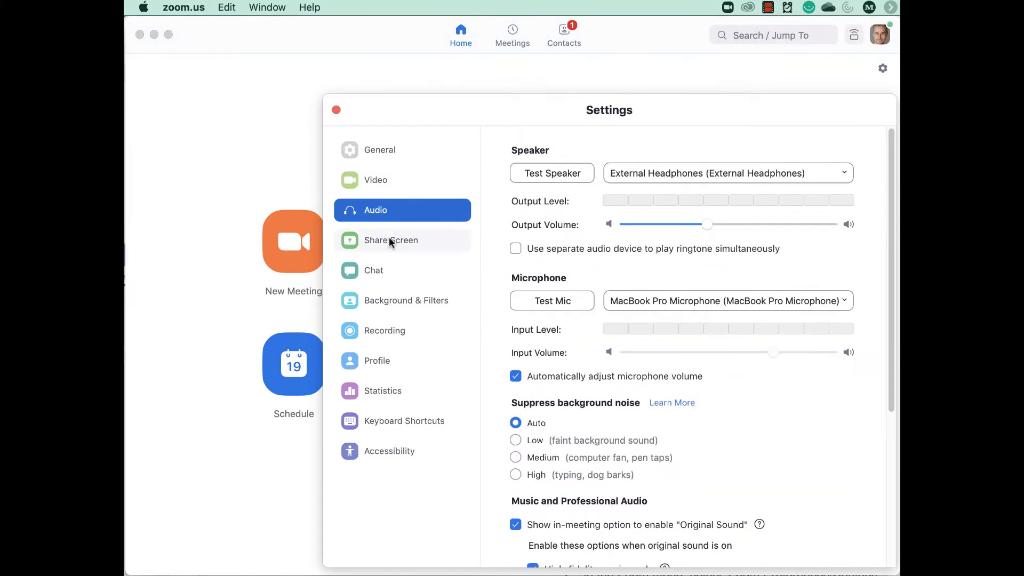
click(391, 240)
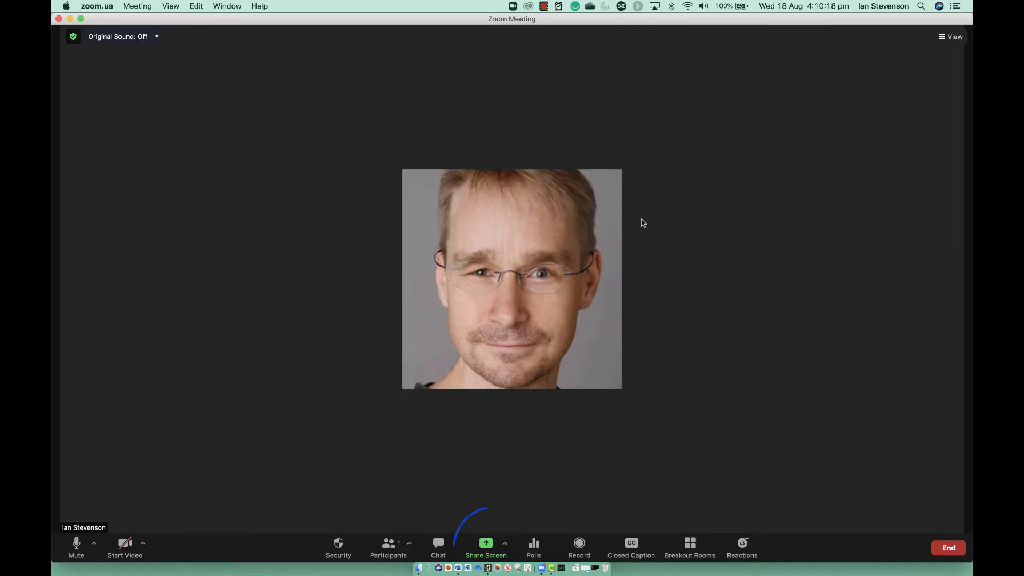
mouse_move(486, 542)
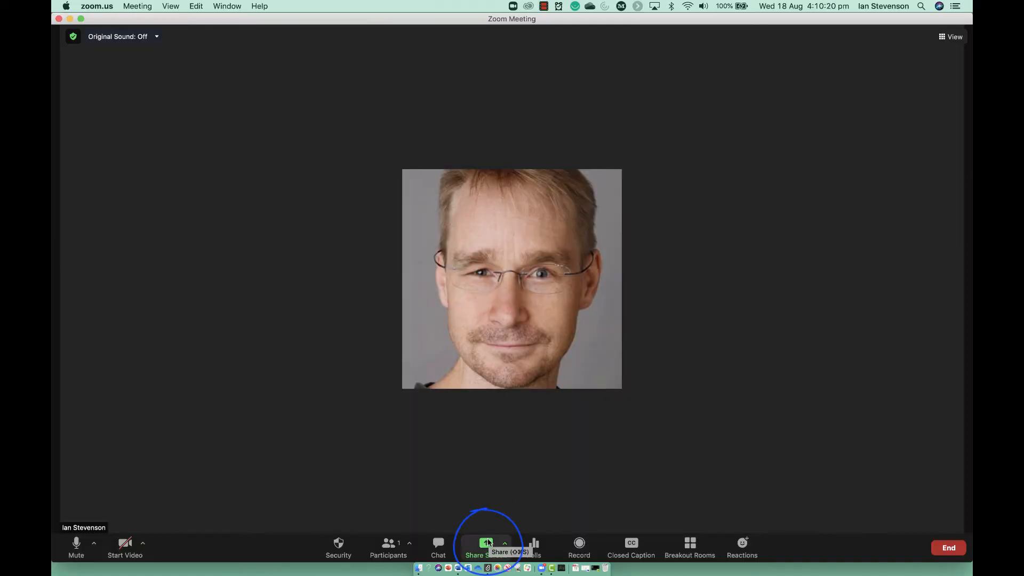
Step: Set screen sharing to include computer sound and optimize for video clip
click(487, 547)
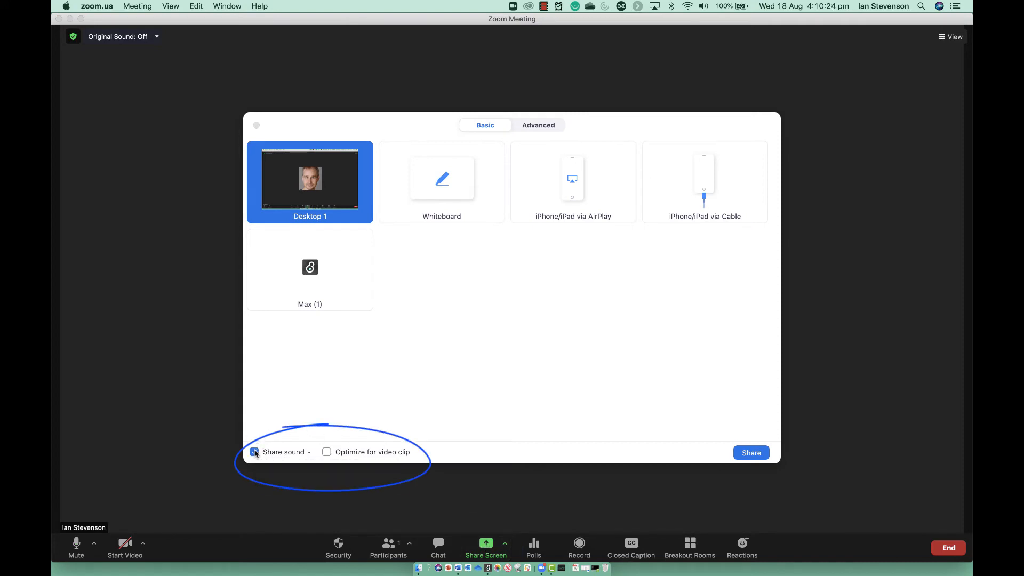
click(254, 452)
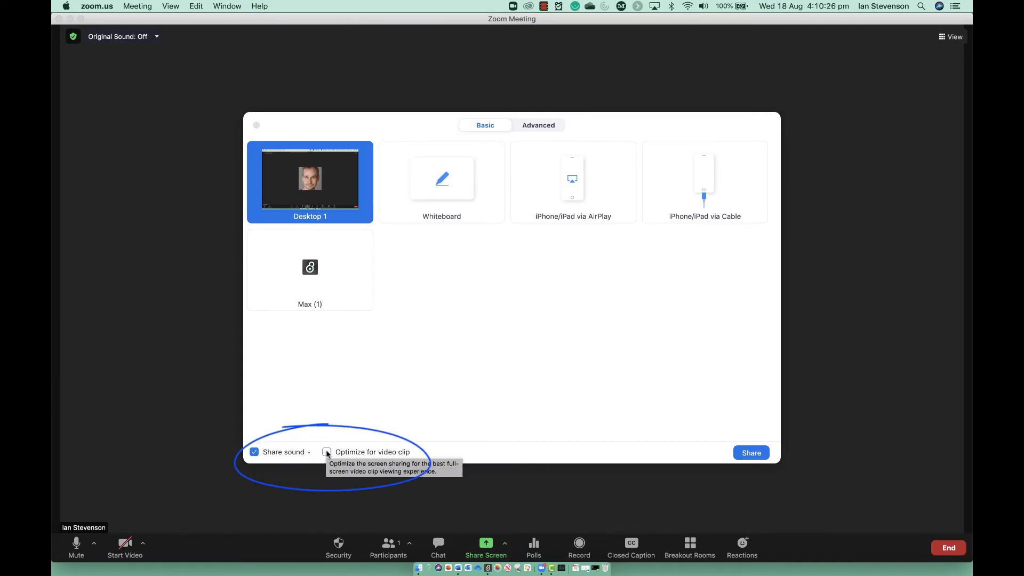
click(326, 452)
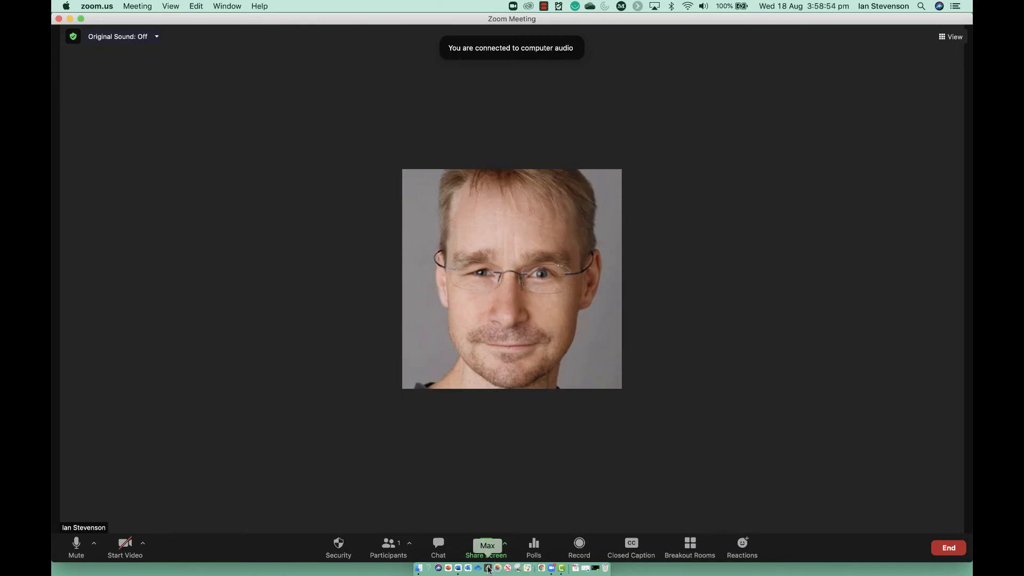
Step: Share the Max 'Theremin Thing' patch window to the meeting with sound
click(112, 6)
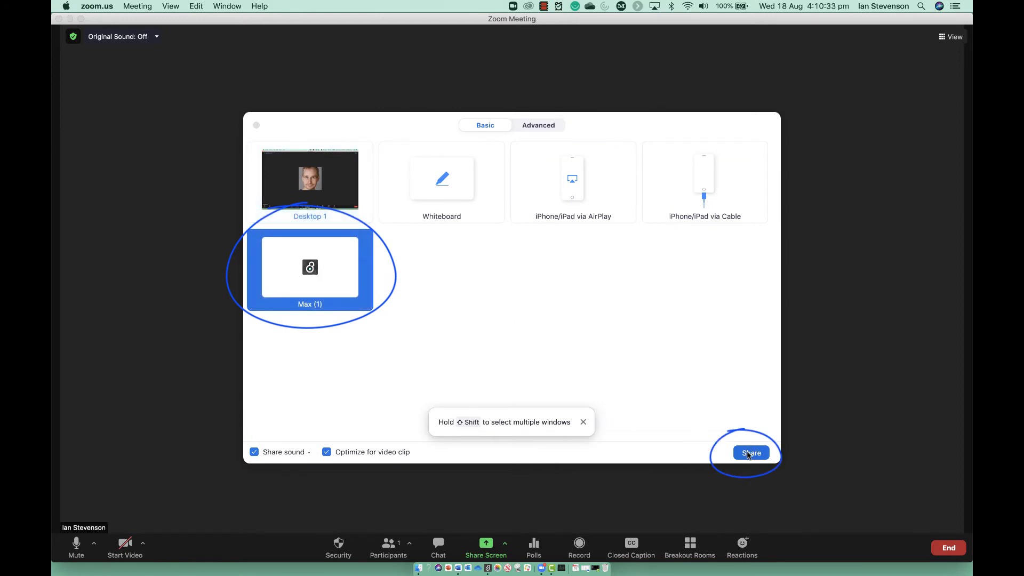
click(750, 454)
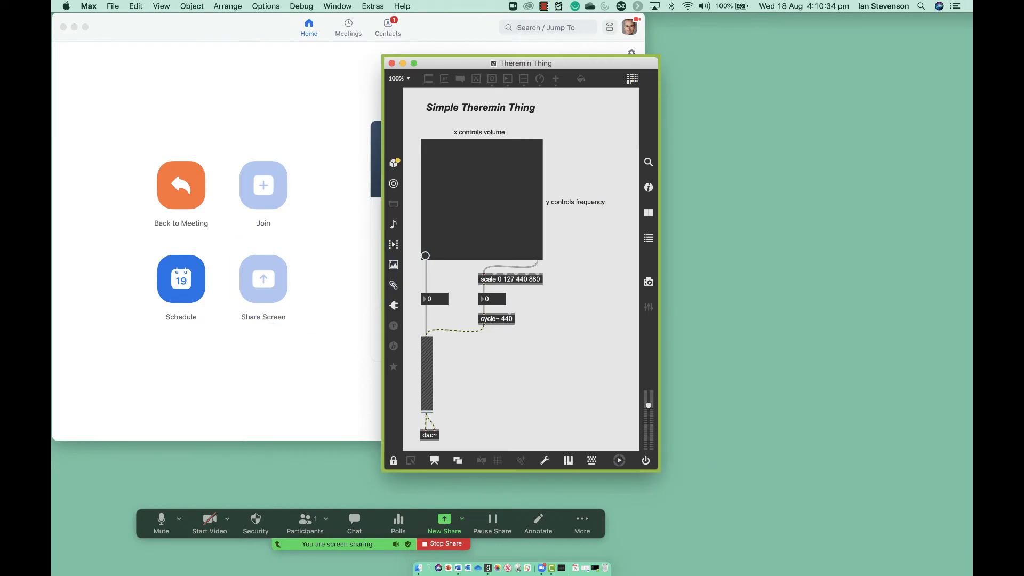
Step: In Max's Audio Status, set Output Device to ZoomAudioDevice and turn audio processing on
click(265, 6)
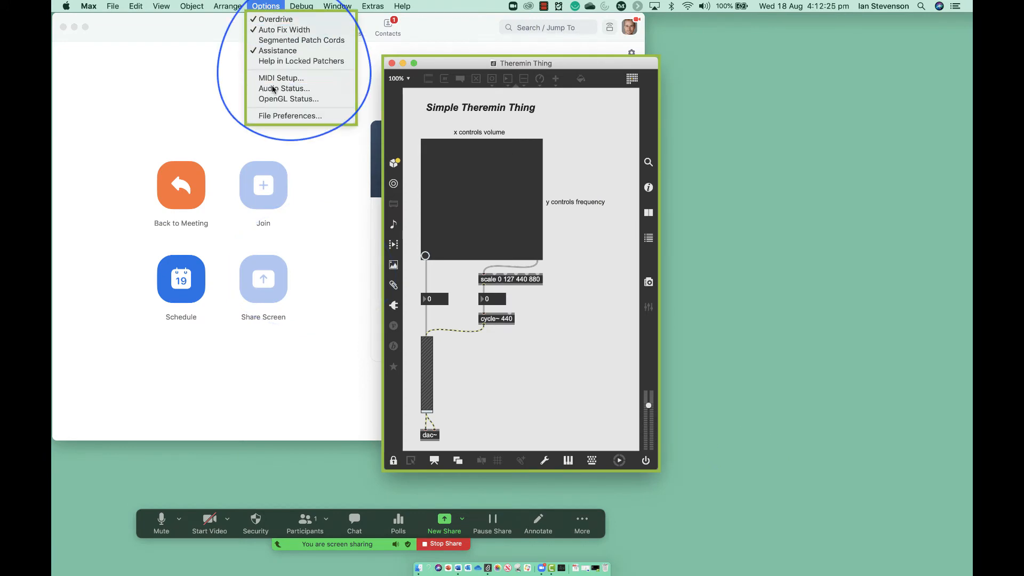
click(284, 89)
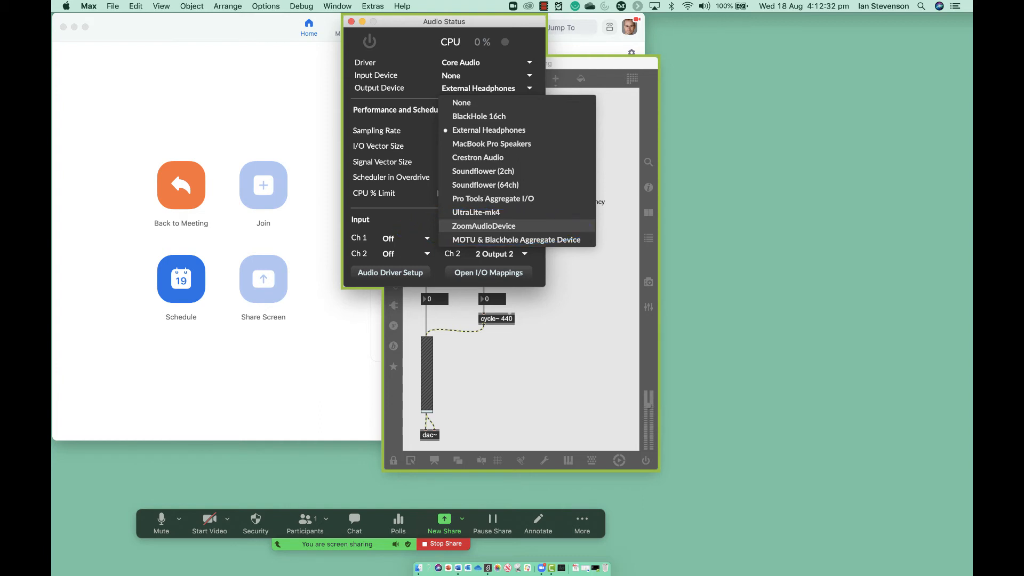
click(484, 226)
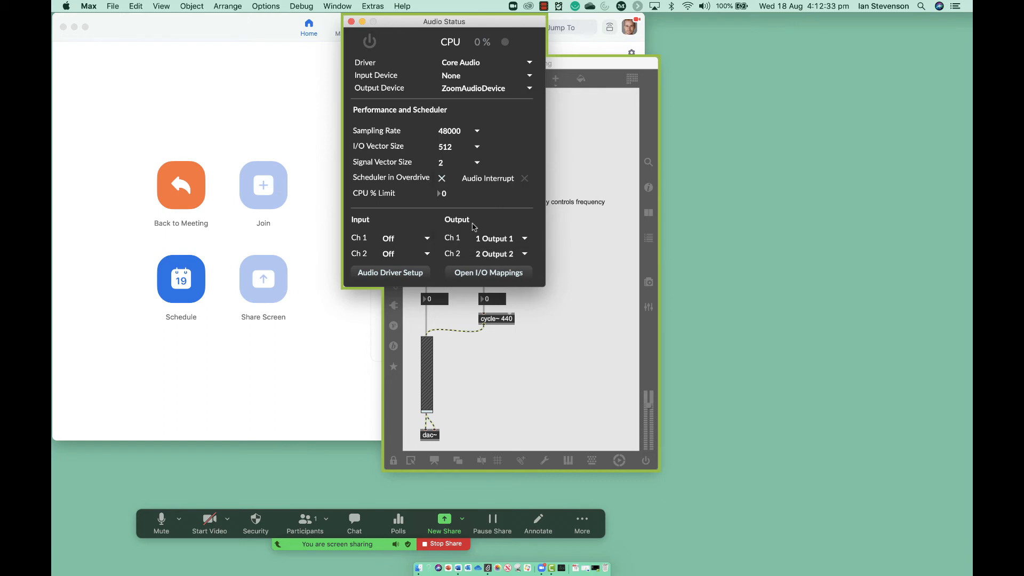
click(369, 41)
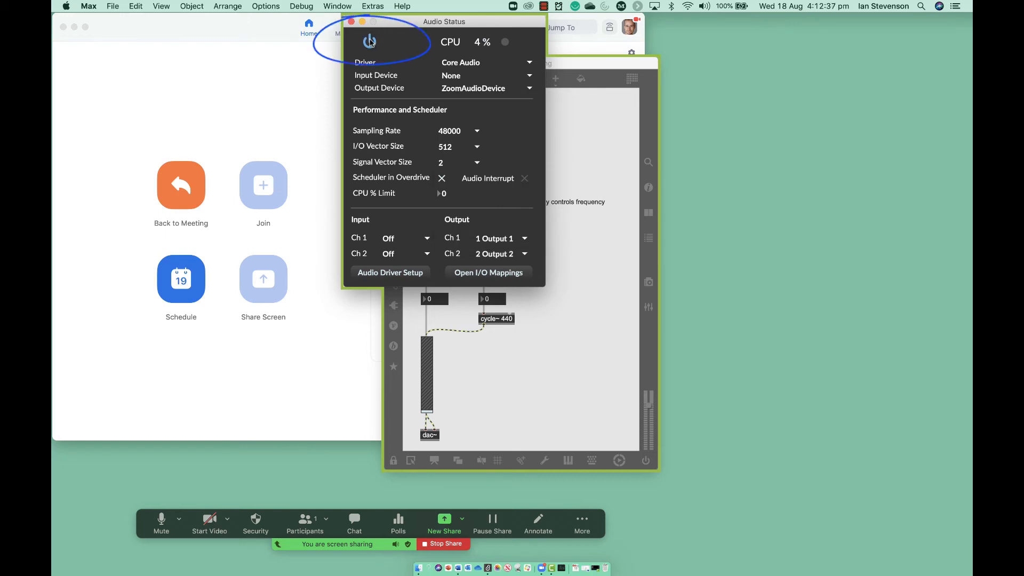
click(353, 22)
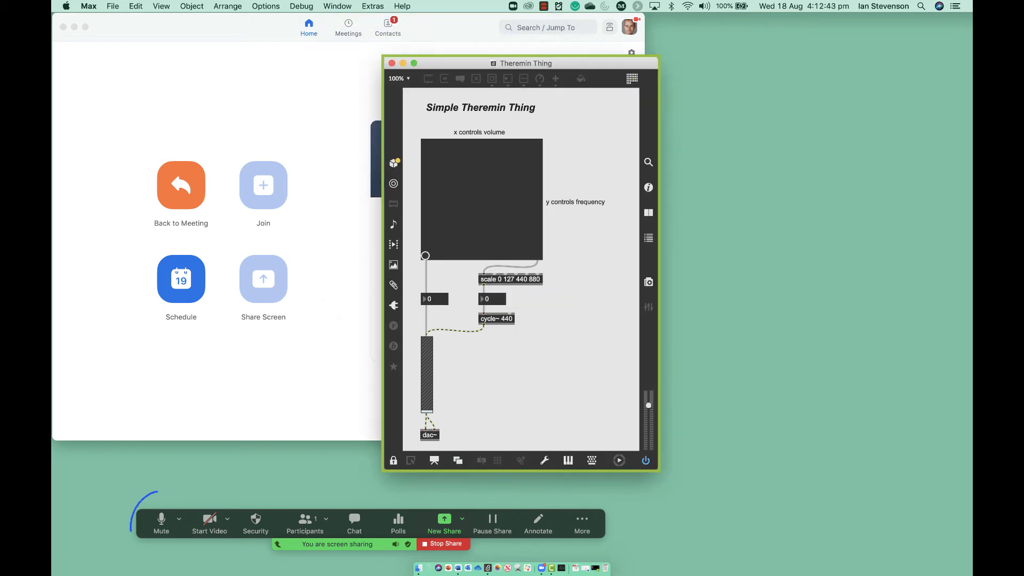